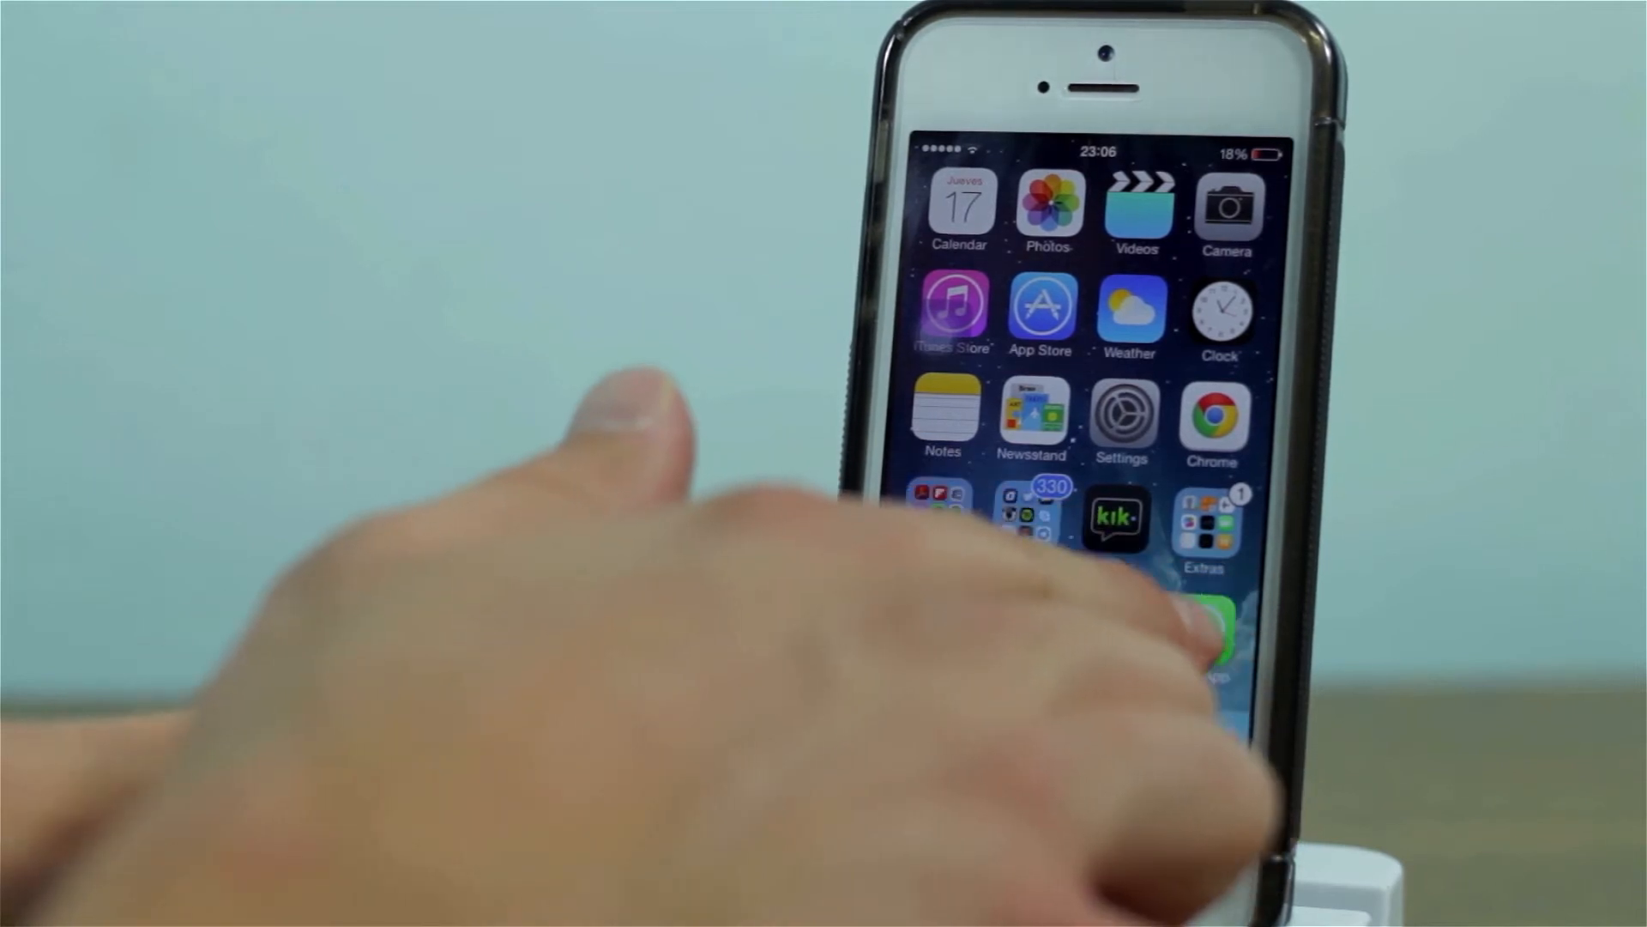
- Move to the second home screen page showing the JB folder and iLEX R.A.T. app
scroll("left", 3)
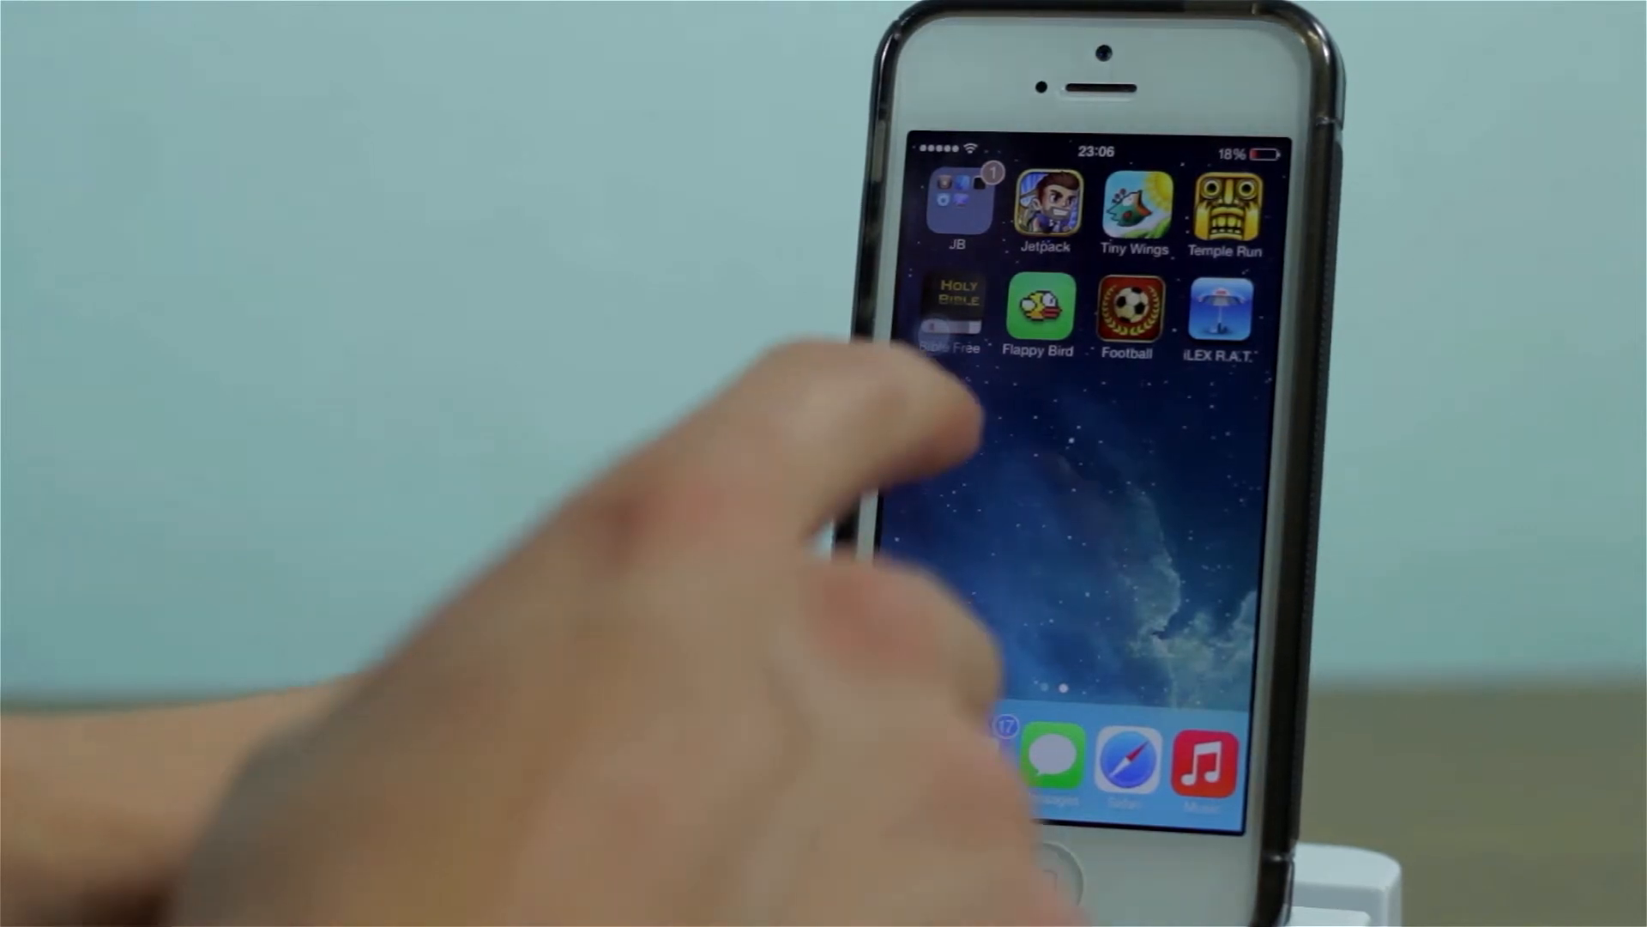
- In Cydia, confirm iLEX R.A.T. (iOS 7) from the iLEXiNFO source is installed, then return to the JB folder
left_click(953, 200)
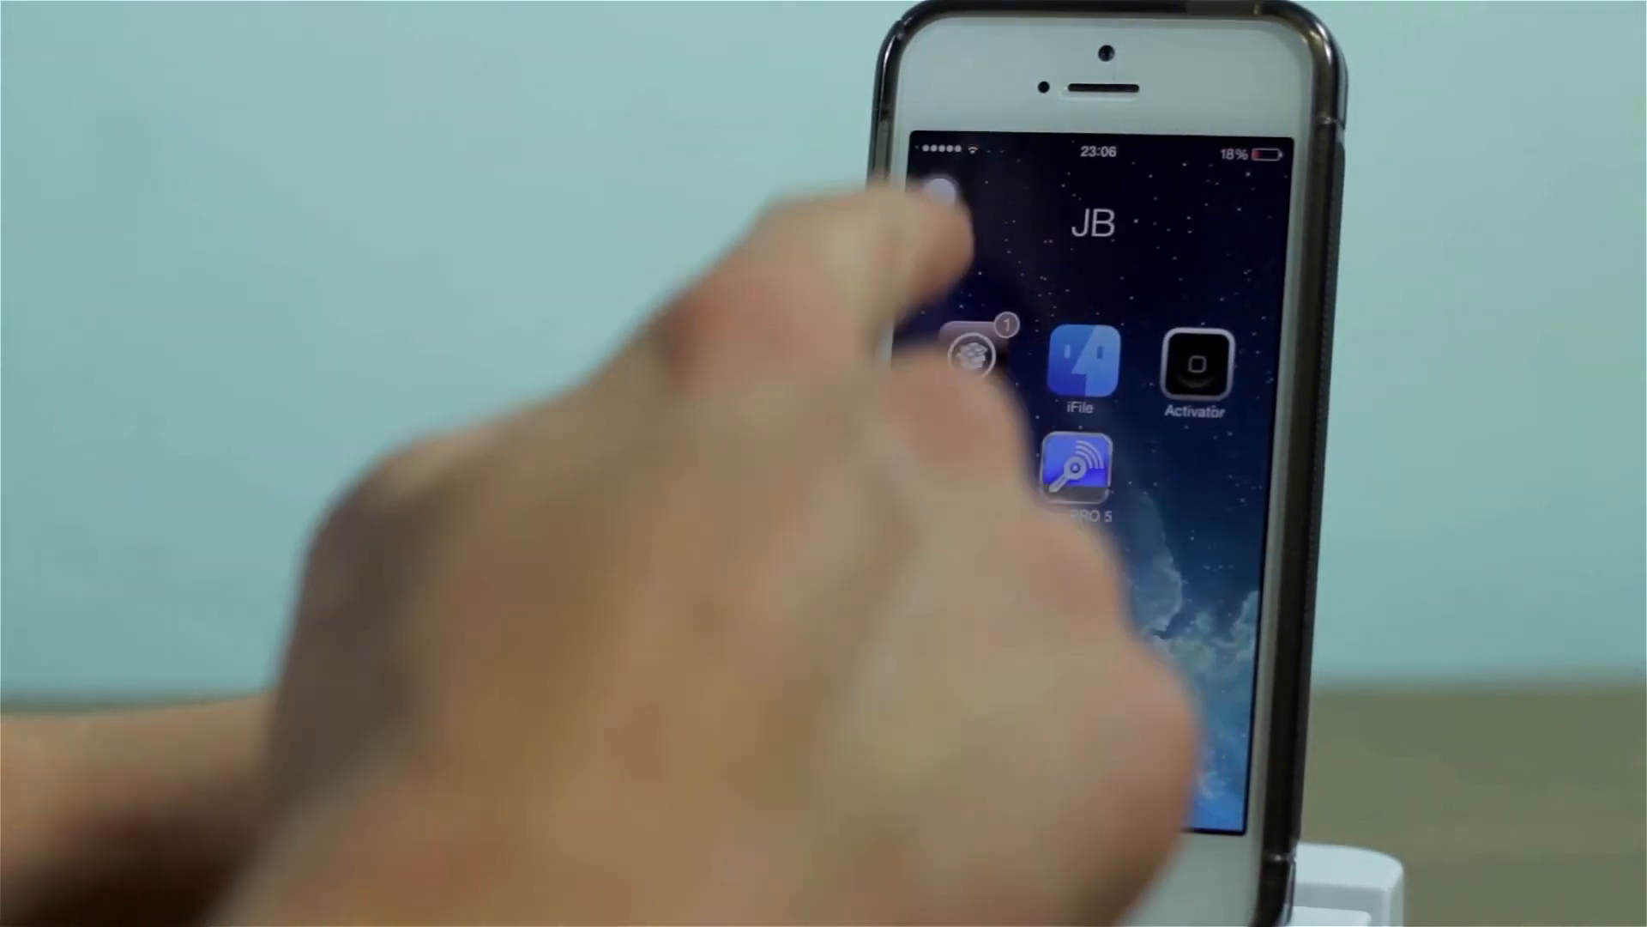
left_click(1070, 470)
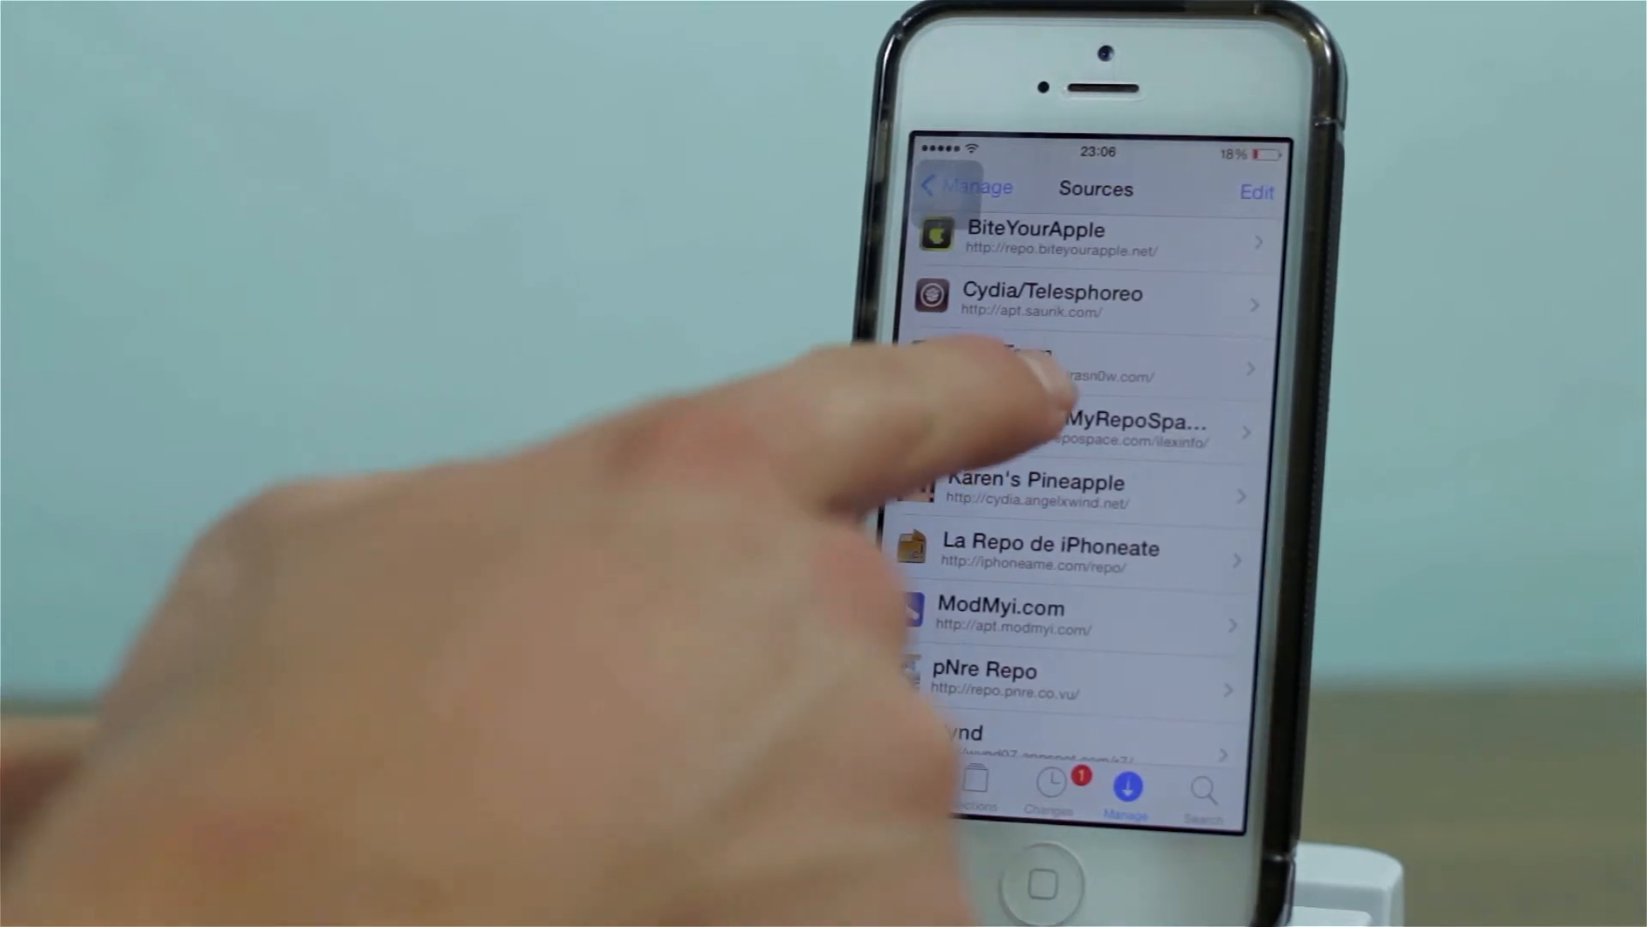
left_click(1092, 431)
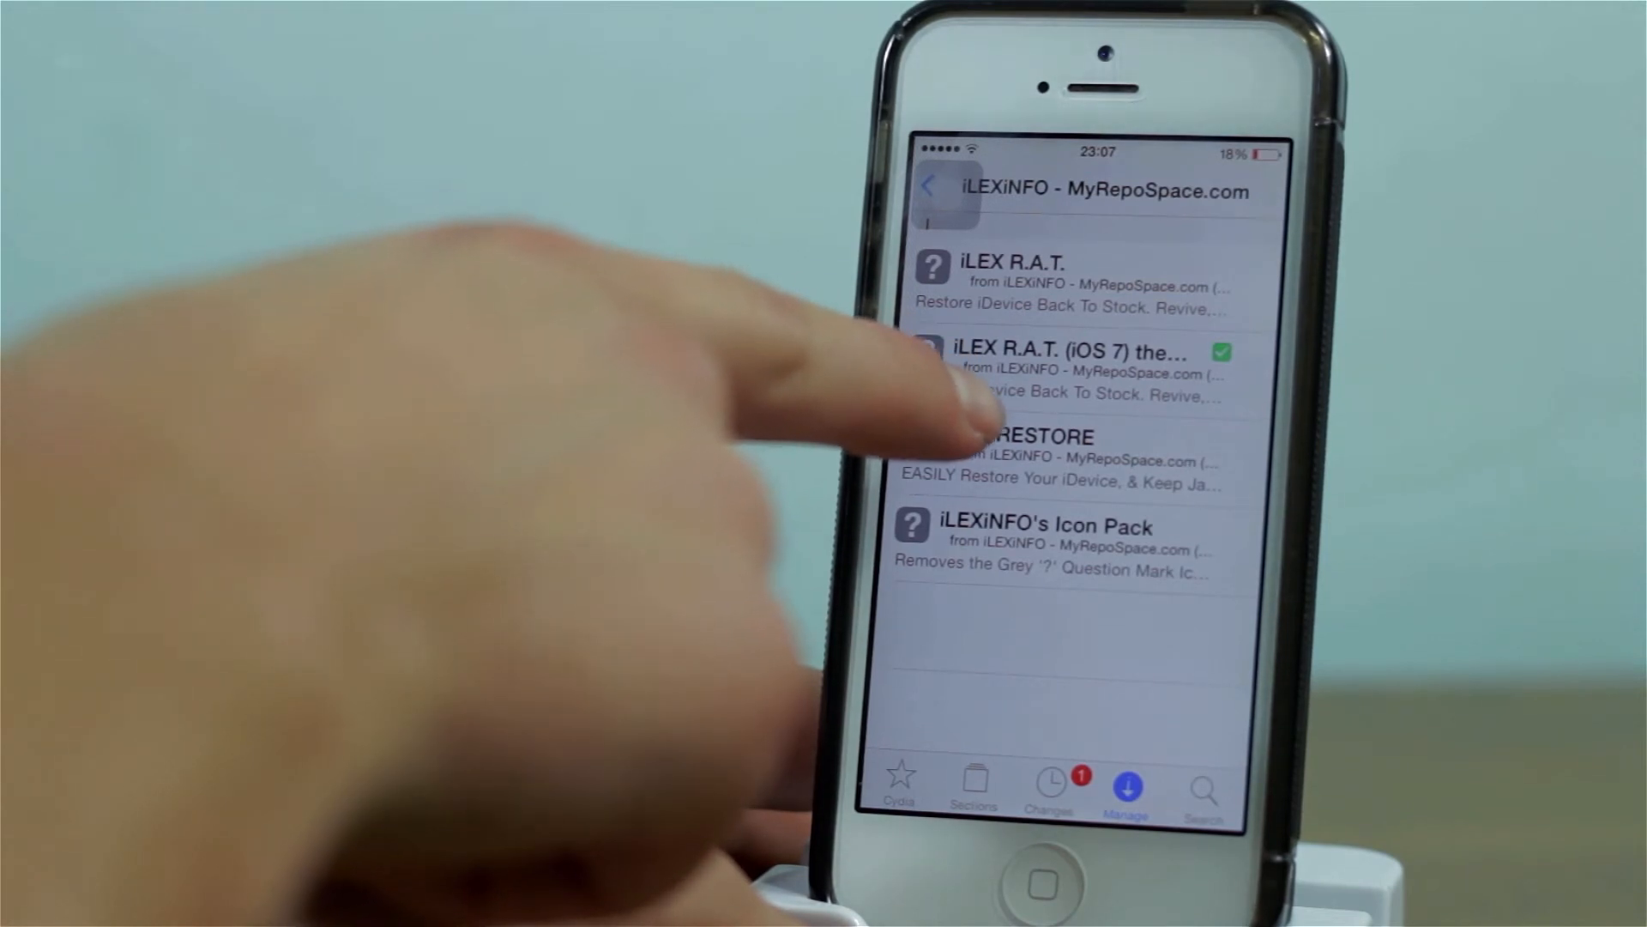
left_click(1050, 373)
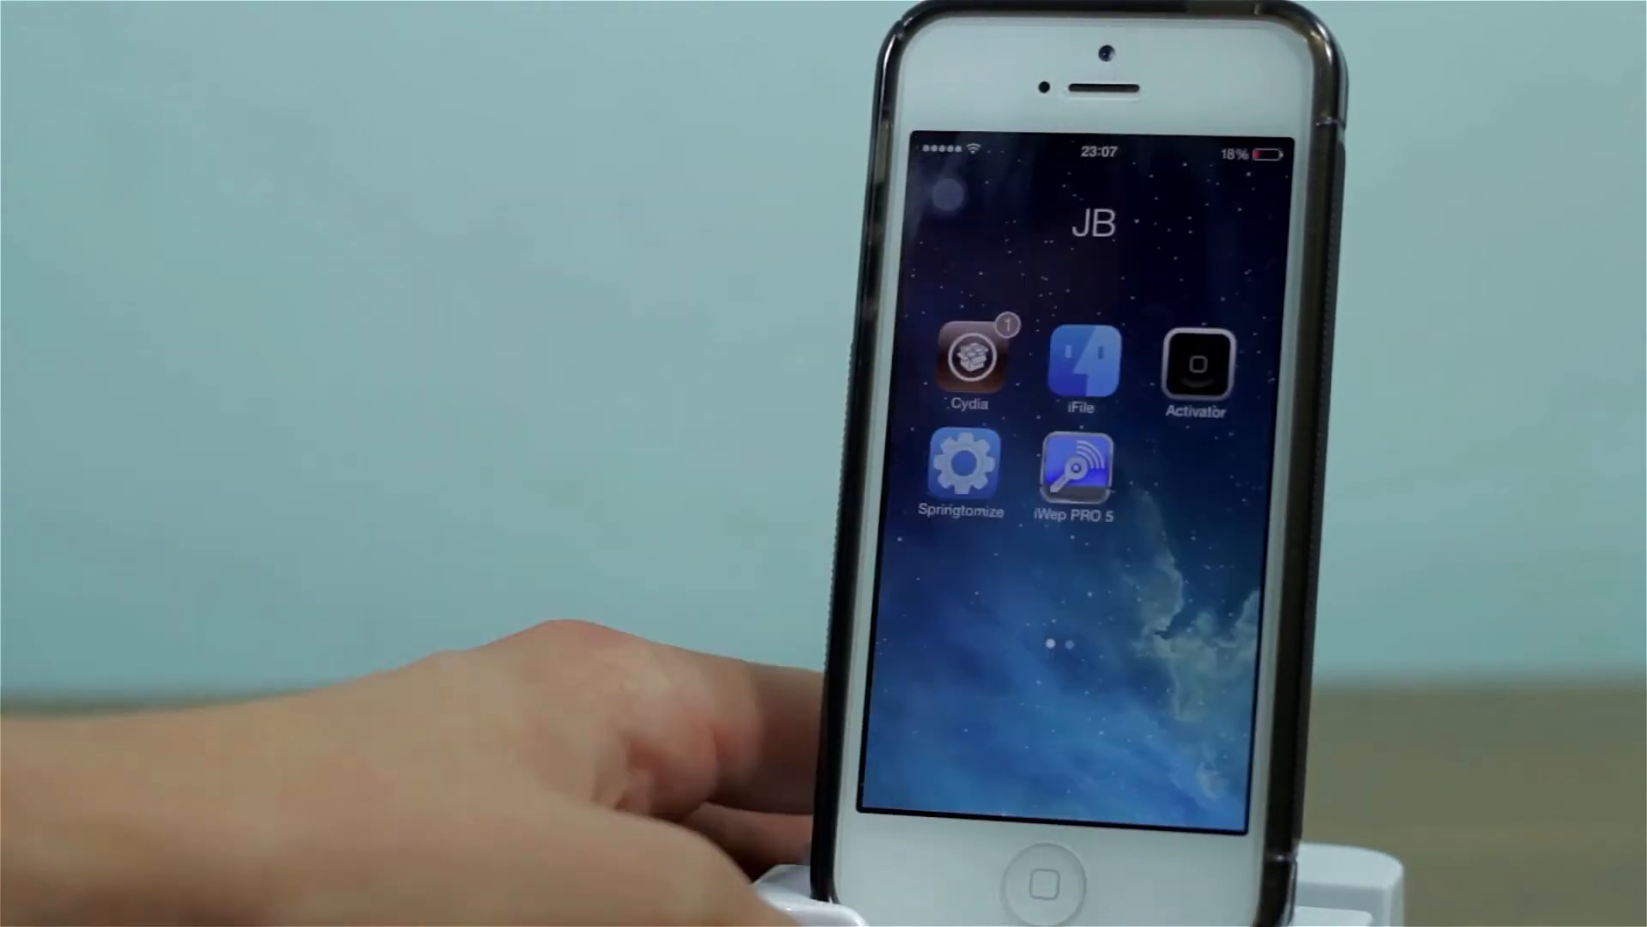
- Close the JB folder and launch iLEX R.A.T. to its main screen with iLEX RESTORE
scroll("right", 3)
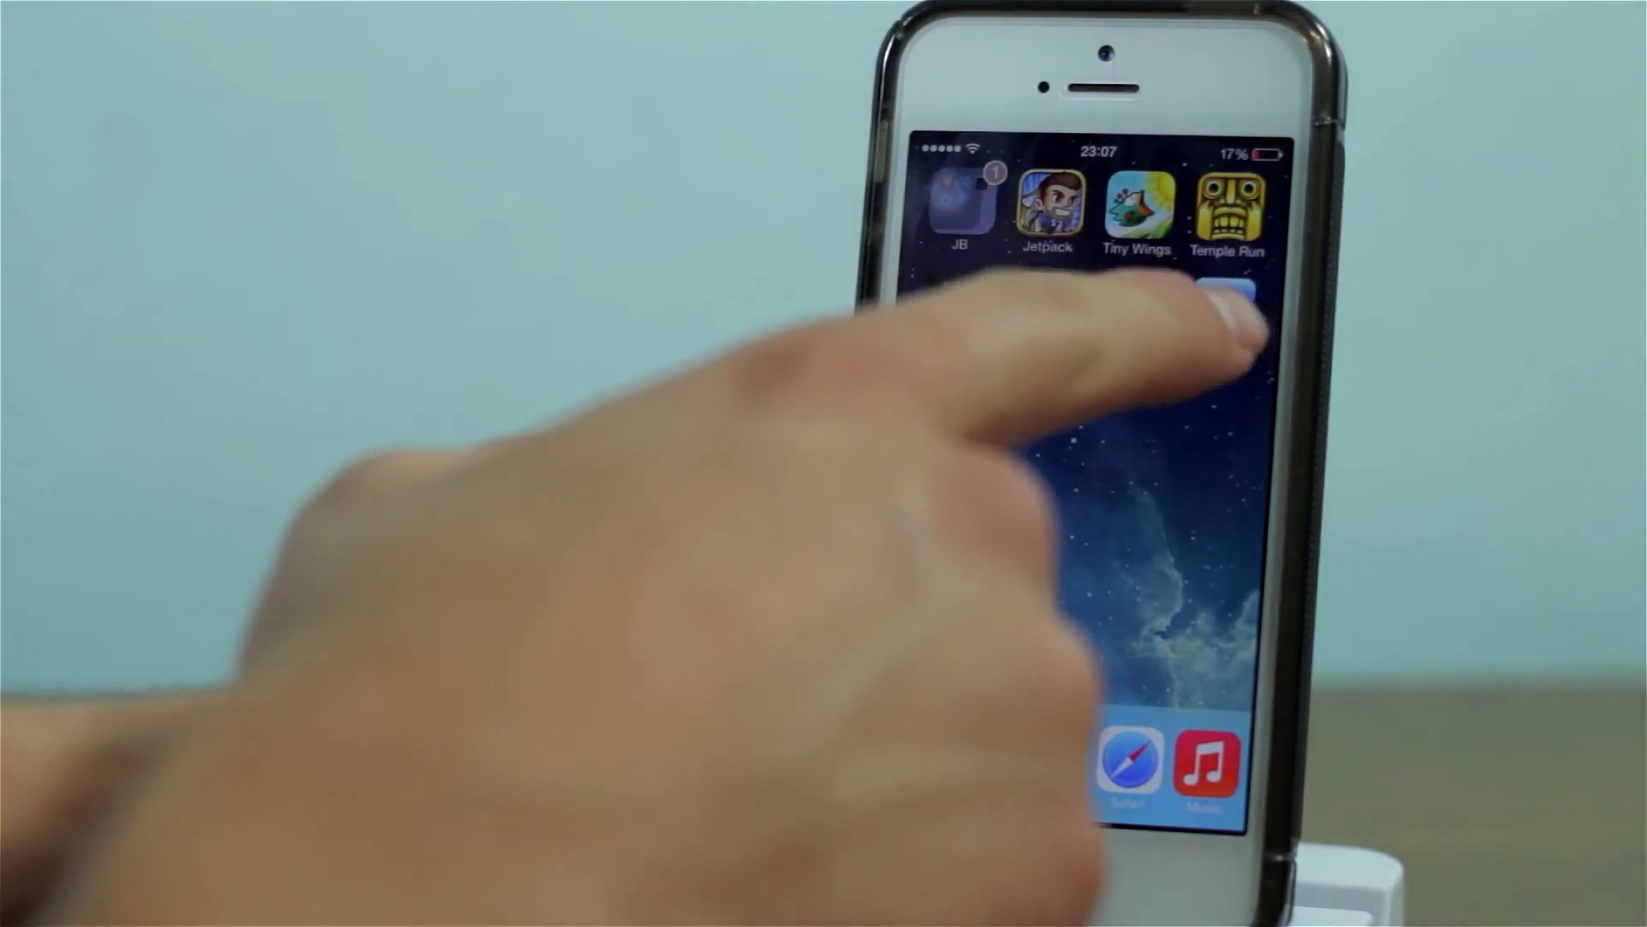
left_click(1230, 304)
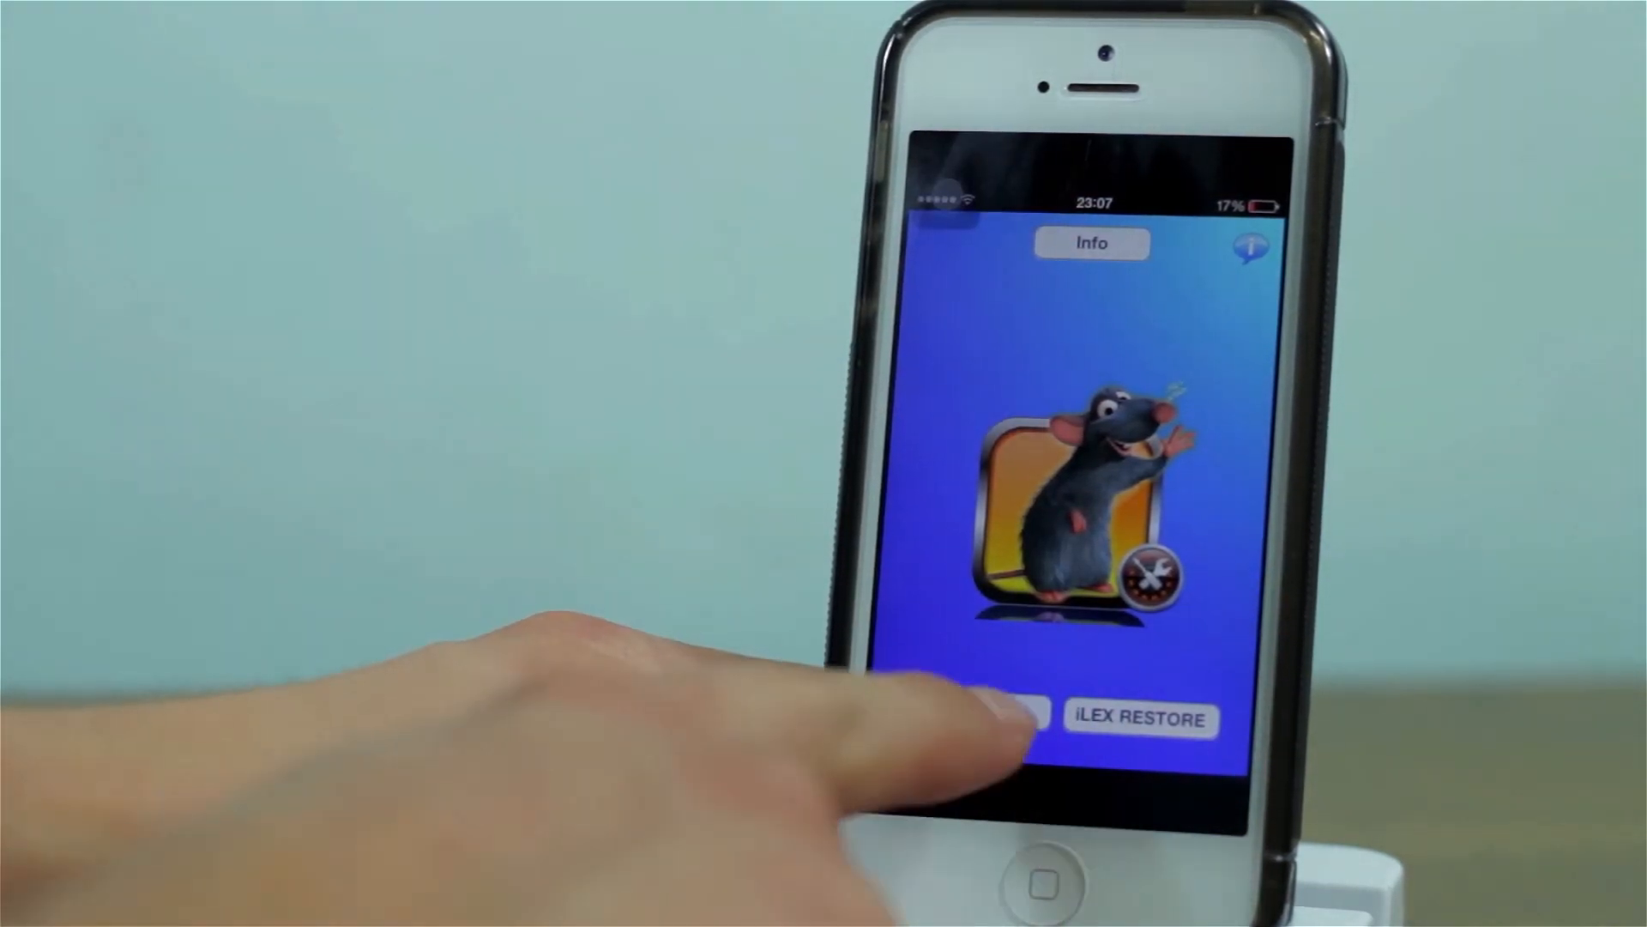
- Start the restore-to-stock process, raising the erase-all-content-and-settings warning
left_click(975, 719)
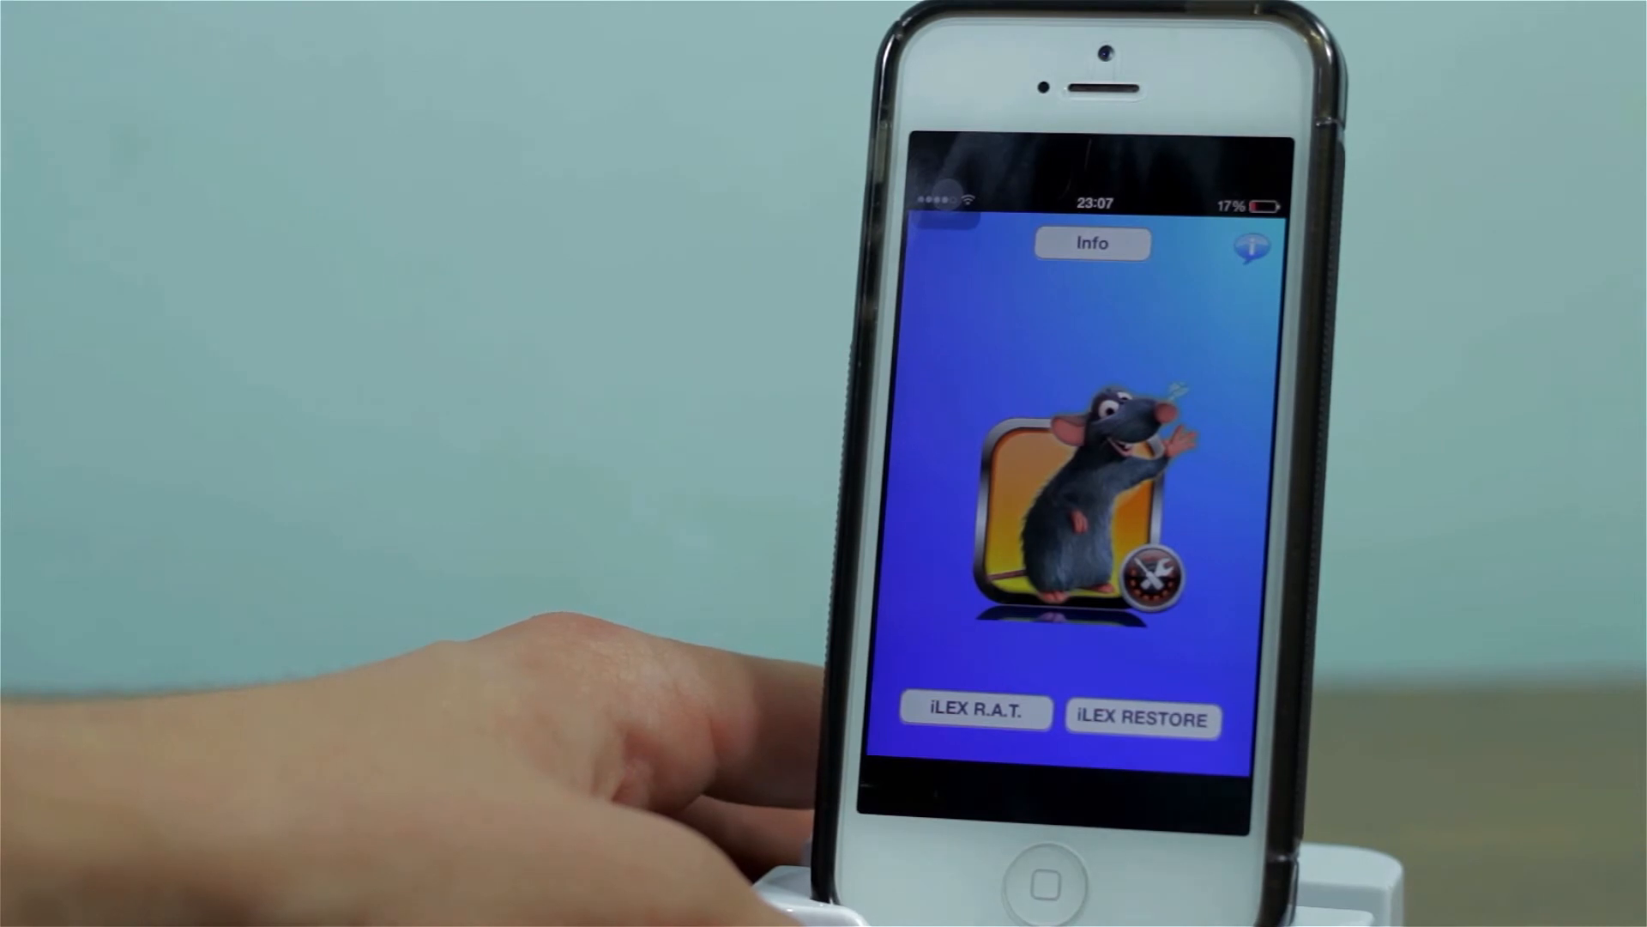
left_click(975, 719)
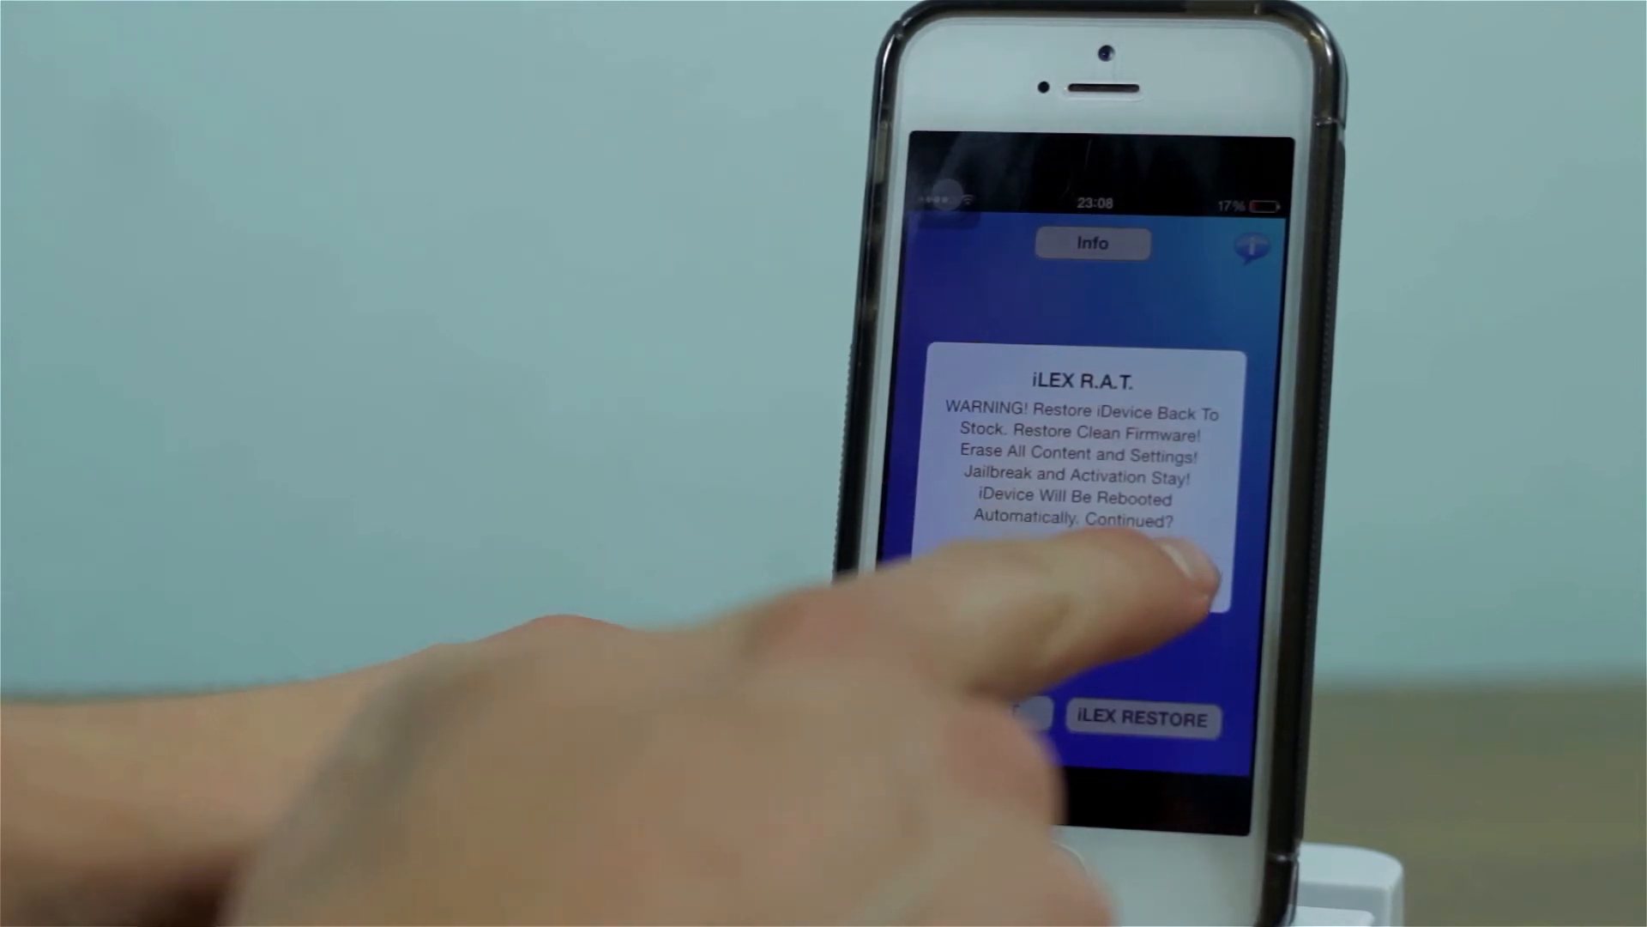
- Confirm the erase warning so the iPhone restores to stock firmware and reboots
left_click(1166, 567)
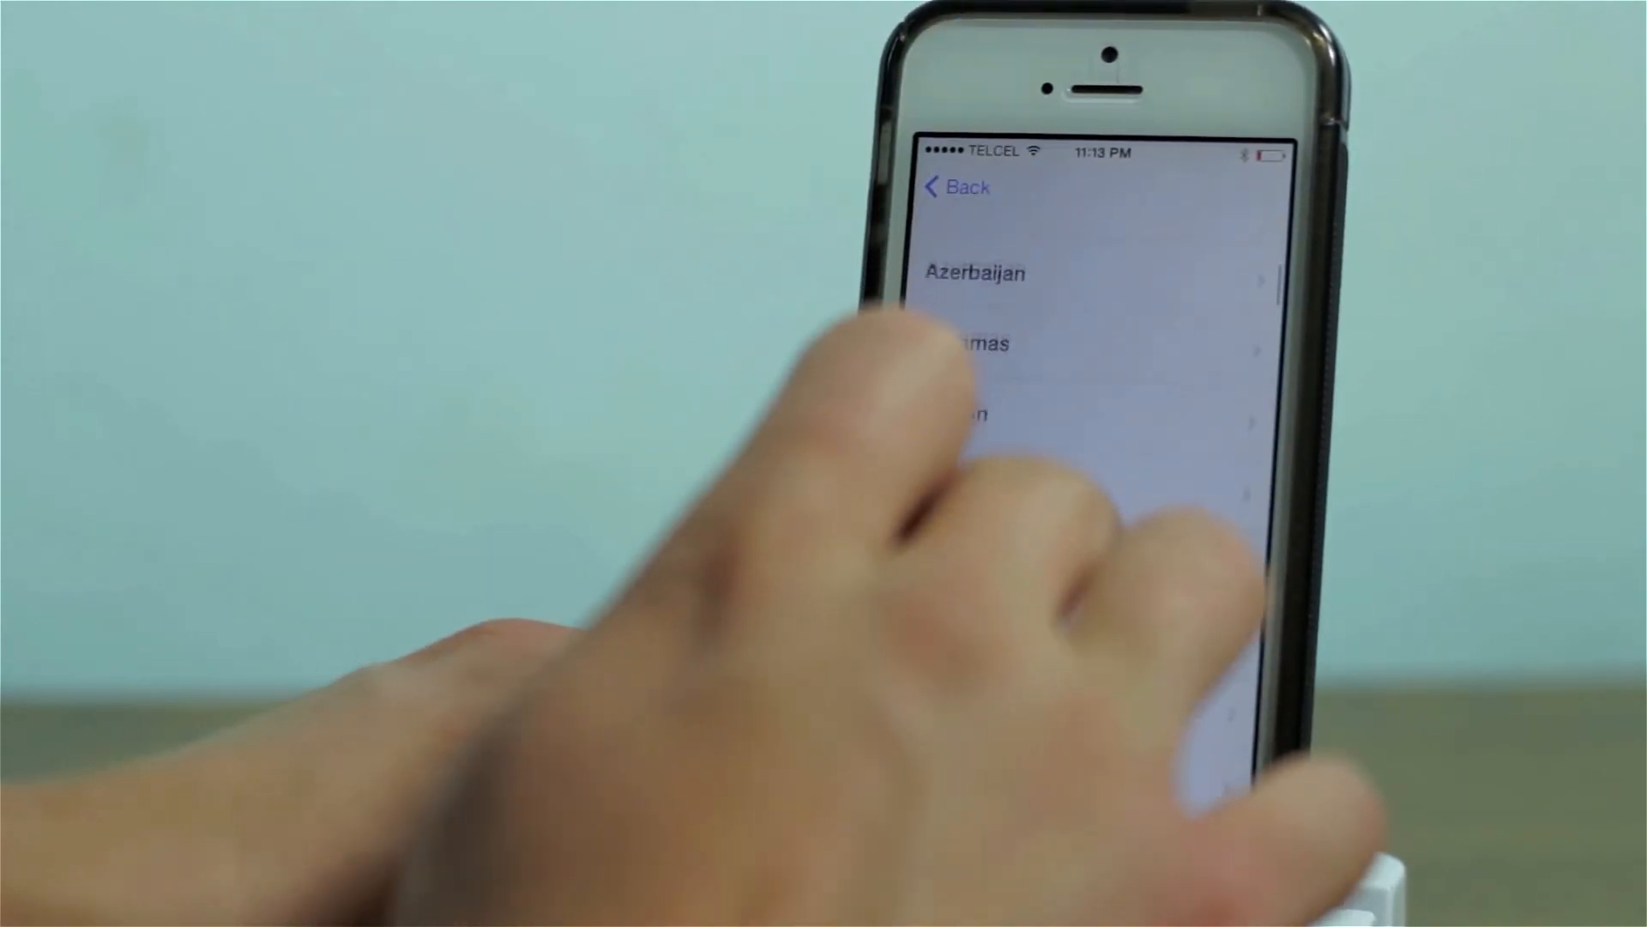
- Scroll the setup assistant country list down to the B and C countries like Bulgaria and Cambodia
scroll("down", 3)
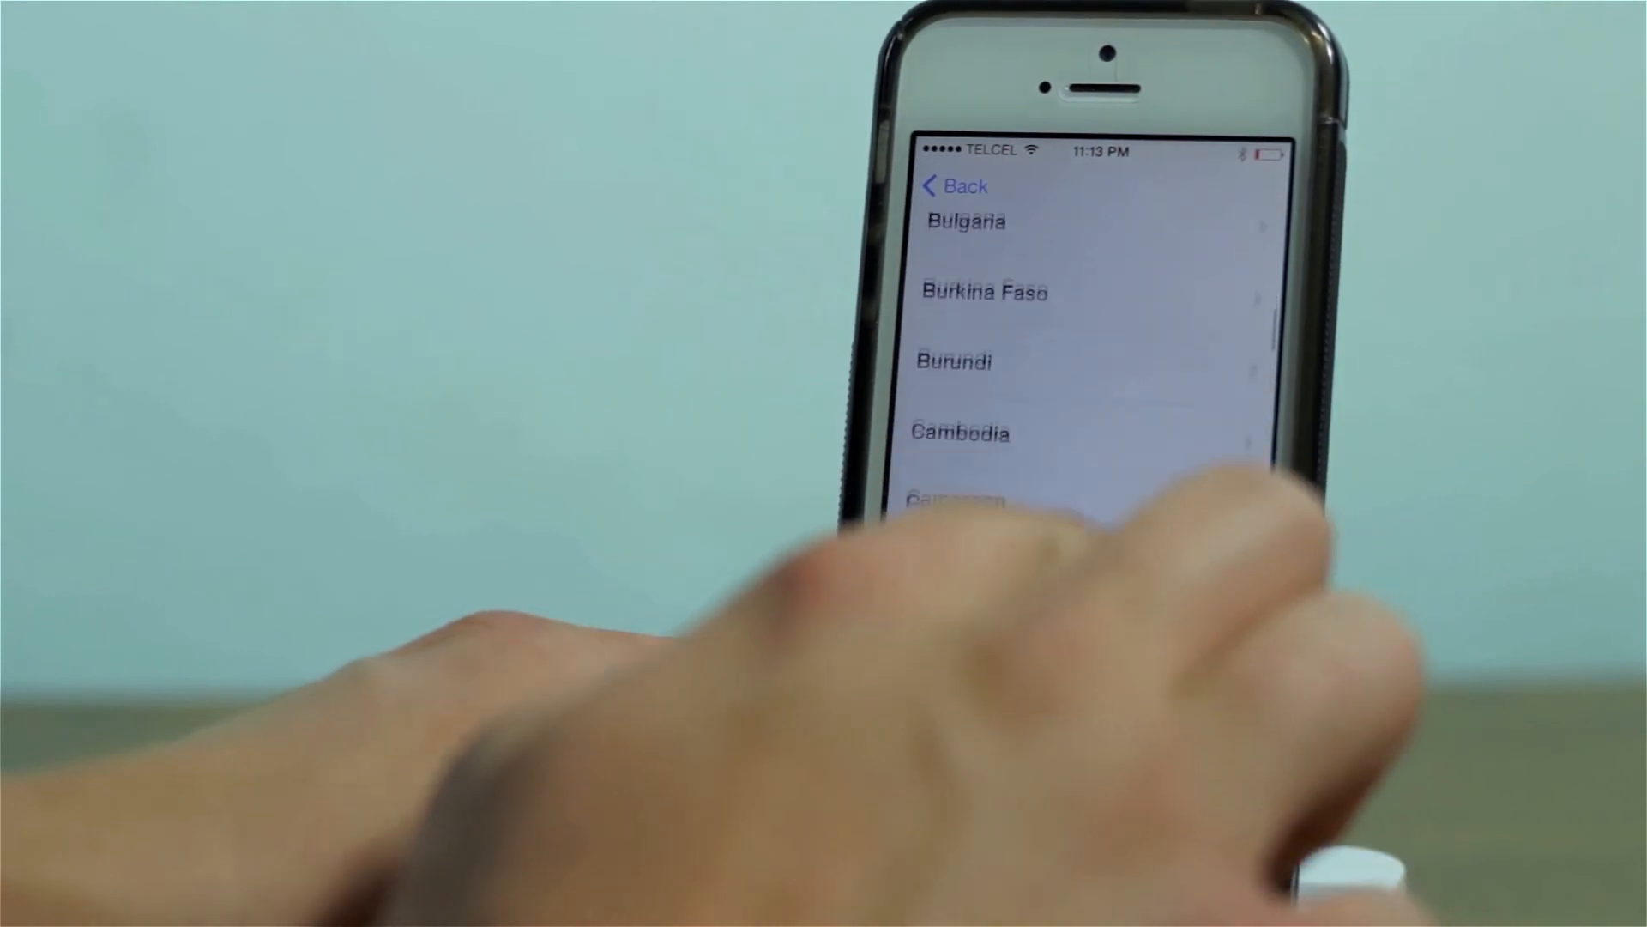